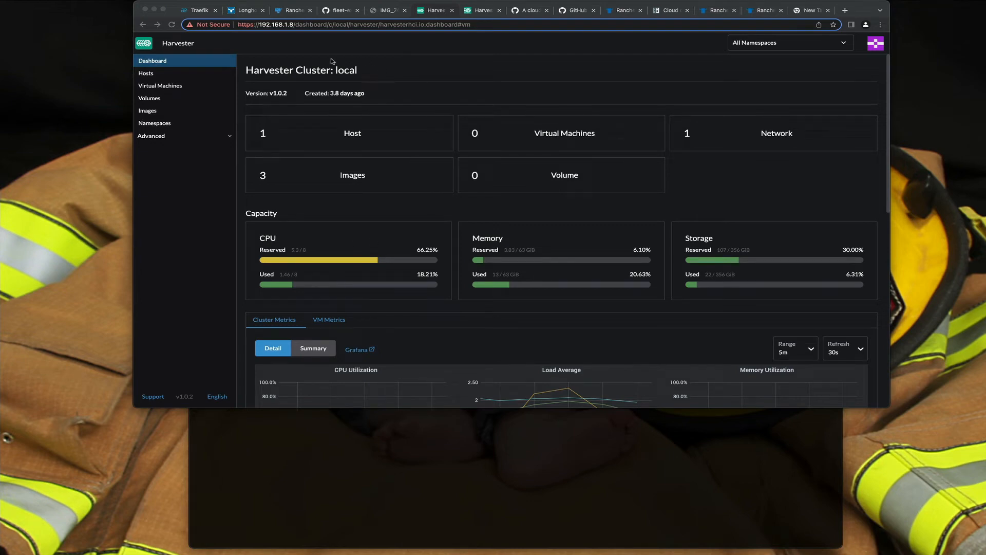
# Review the mini PC host photo, then view the single active host on the Hosts page
pyautogui.click(389, 10)
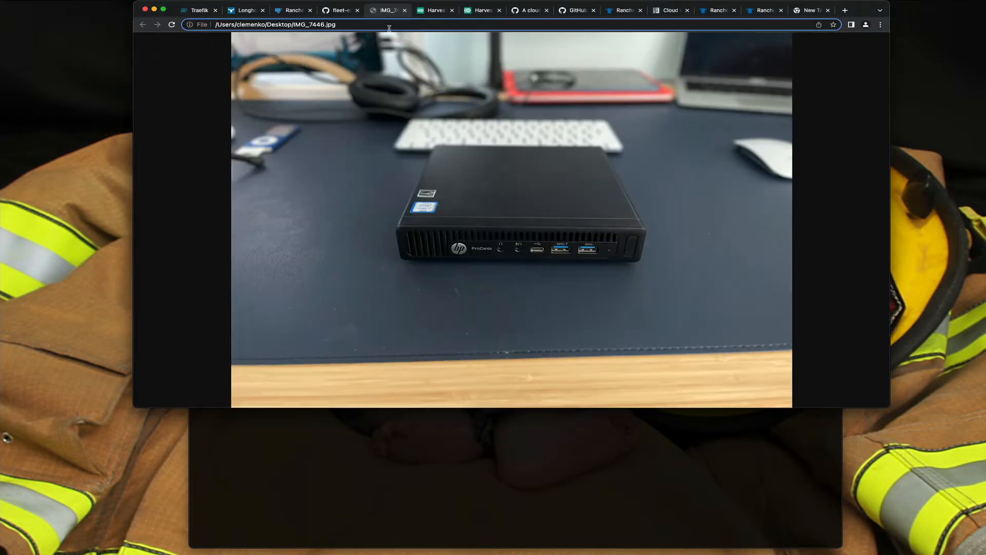
pyautogui.moveTo(493, 165)
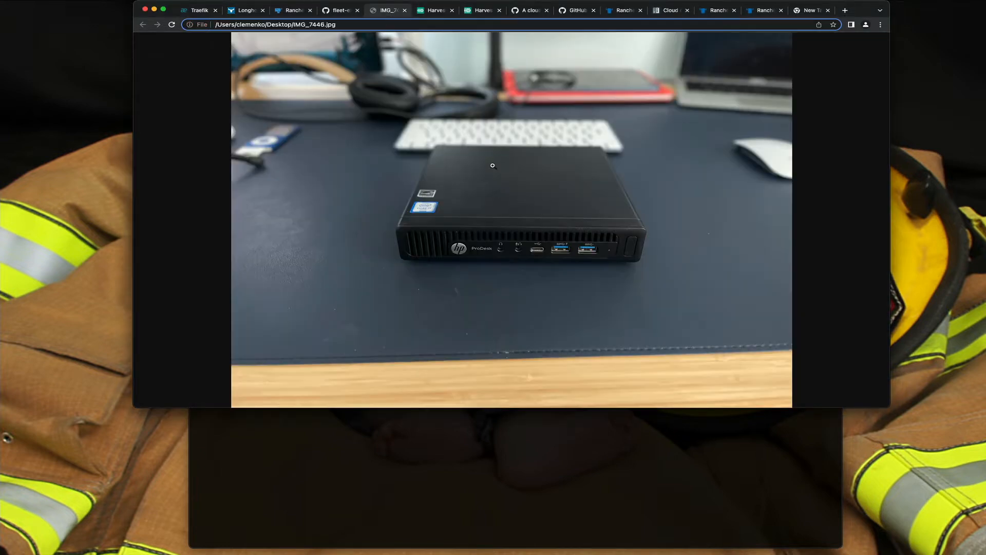
pyautogui.moveTo(445, 226)
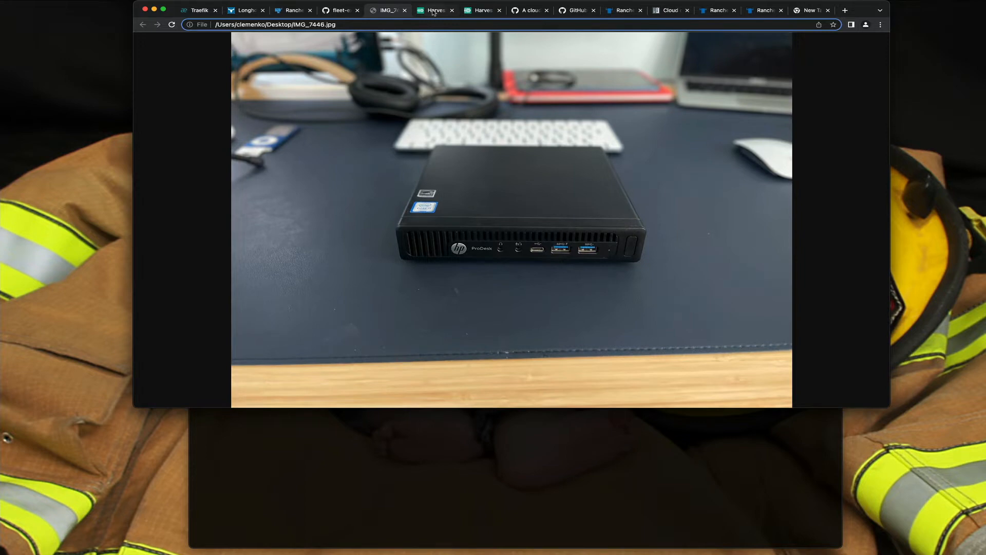
pyautogui.click(434, 10)
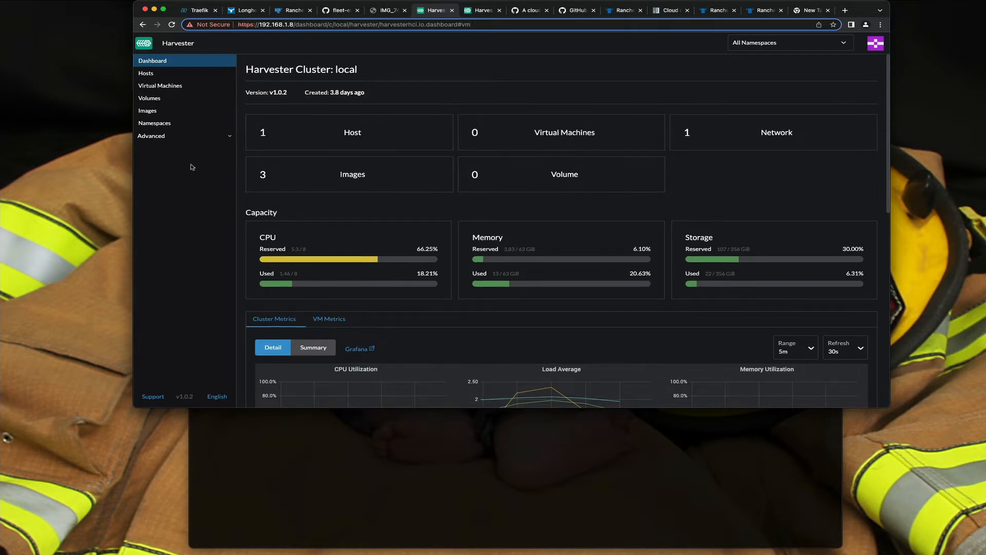
pyautogui.click(145, 73)
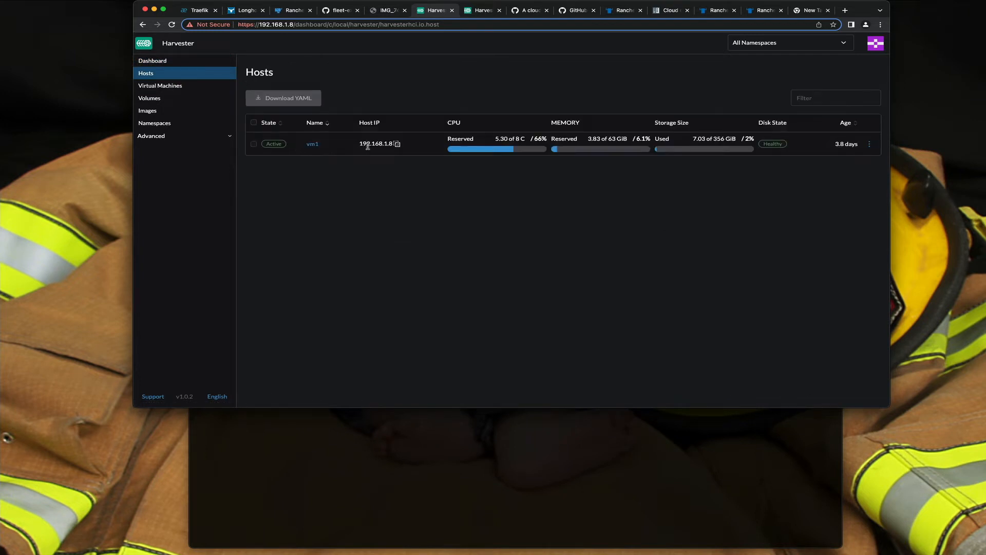
pyautogui.click(254, 143)
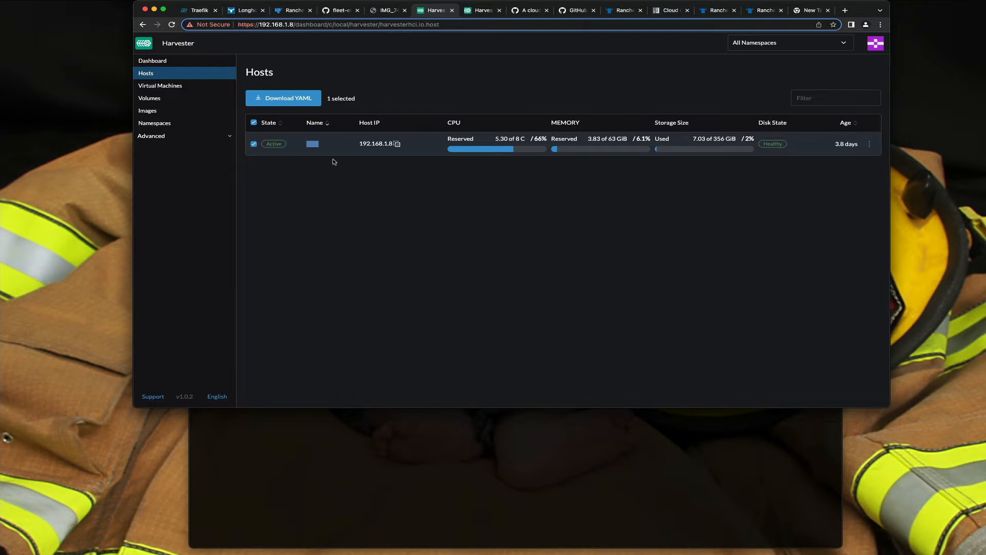
pyautogui.moveTo(497, 150)
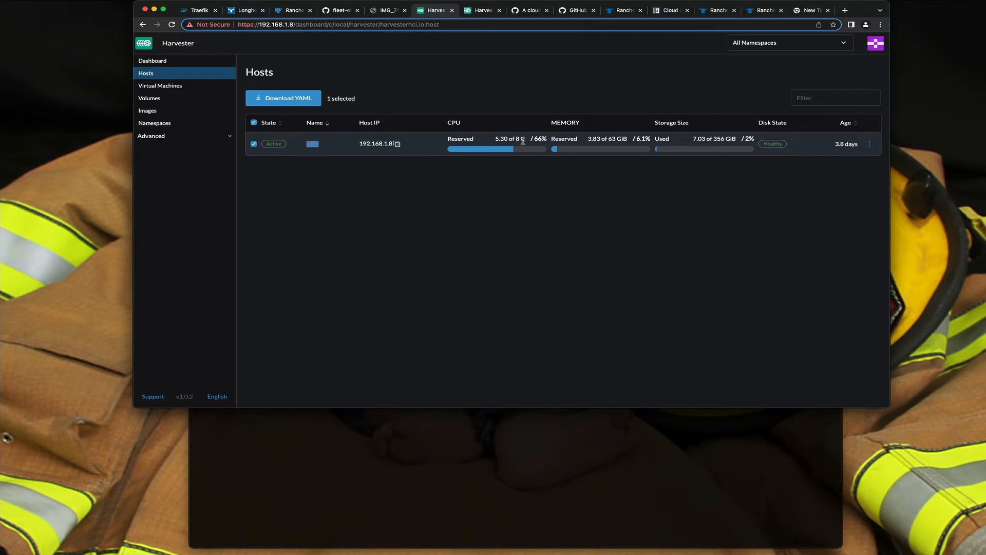
pyautogui.moveTo(326, 181)
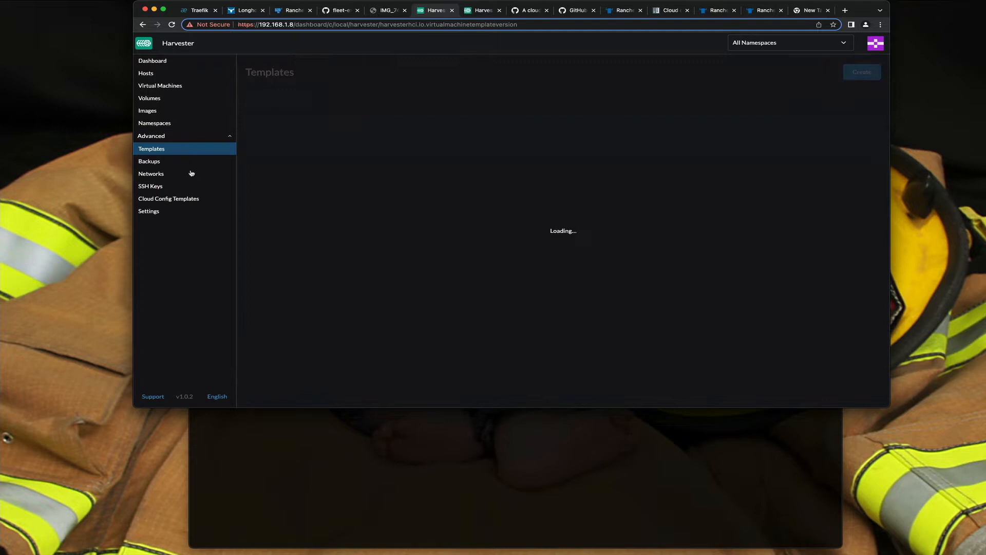
# Start a new network, check its Route settings, then cancel back to the Networks list
pyautogui.click(151, 174)
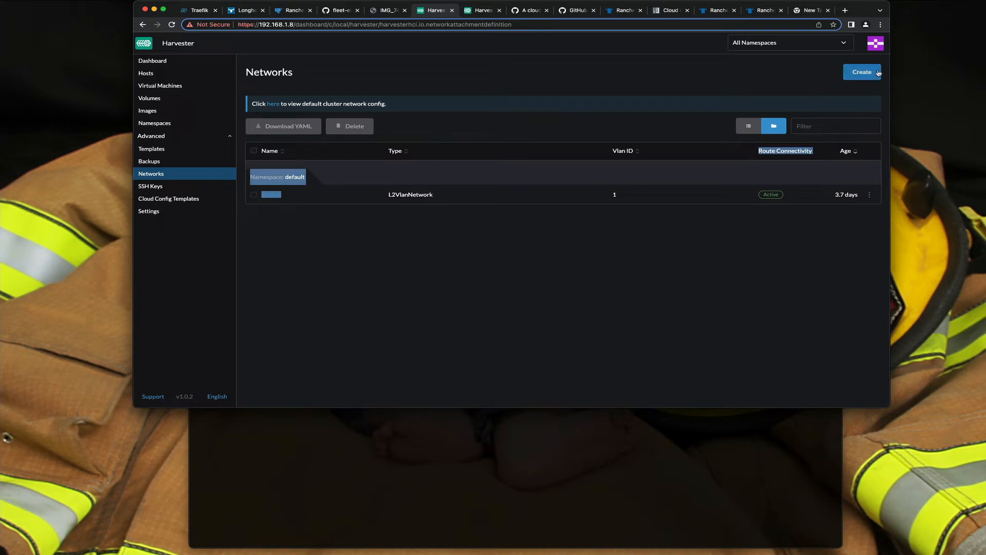
pyautogui.click(861, 72)
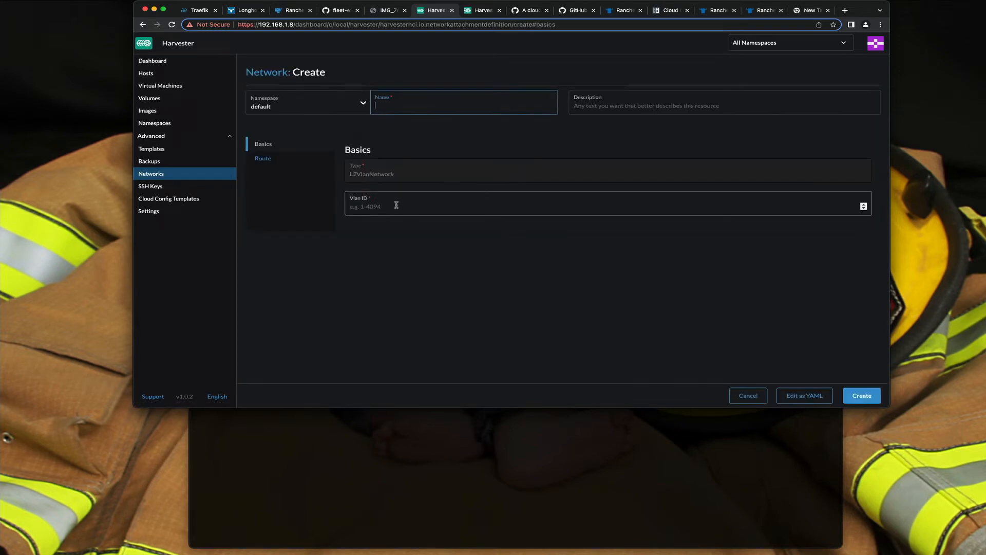
pyautogui.moveTo(370, 214)
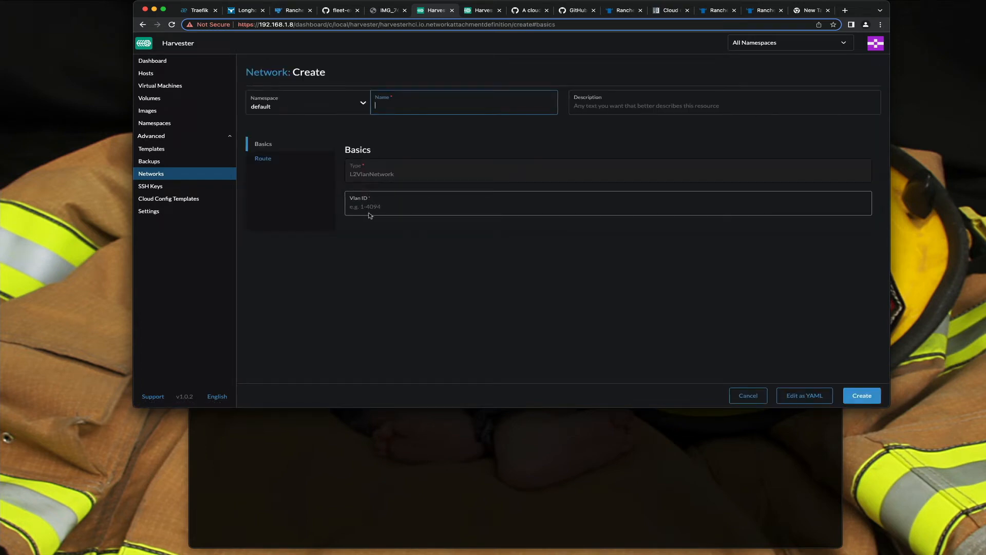
pyautogui.click(263, 158)
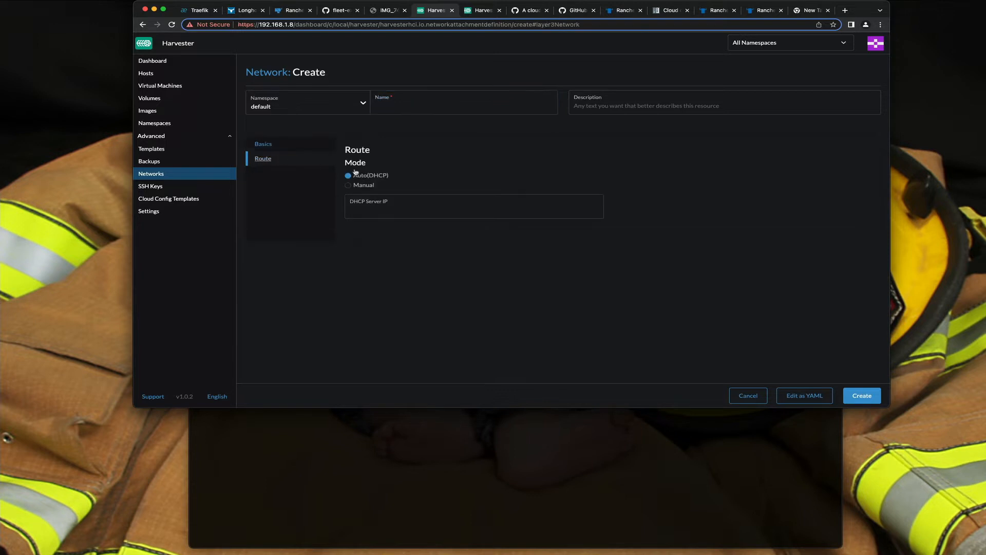
pyautogui.click(748, 395)
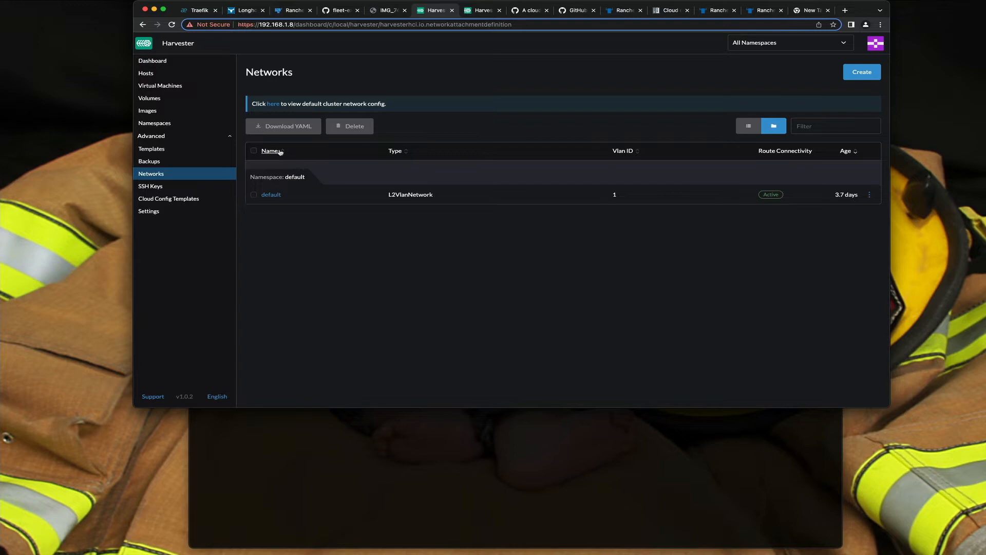
pyautogui.moveTo(160, 85)
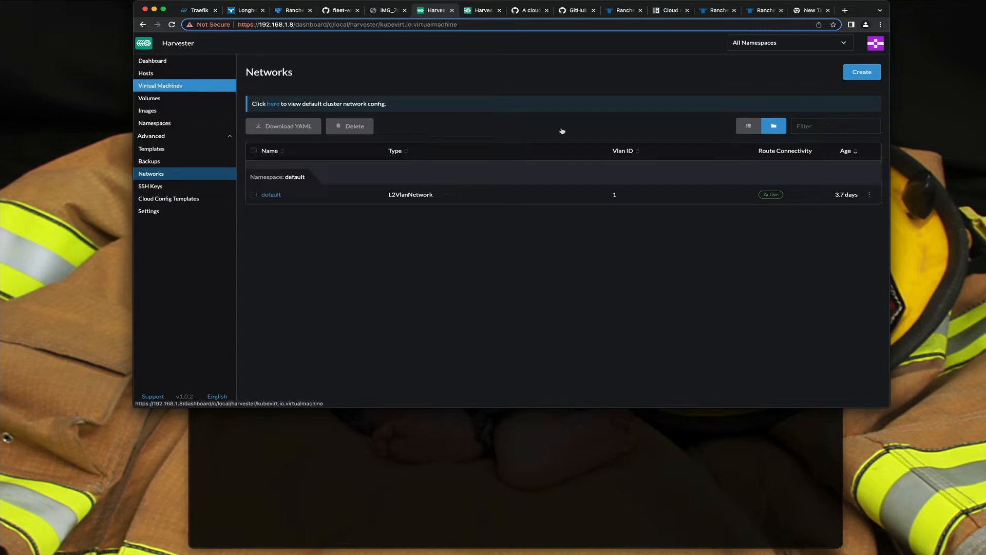
# Begin a new virtual machine showing the default network, then switch to the harvester-cli GitHub repo
pyautogui.click(861, 72)
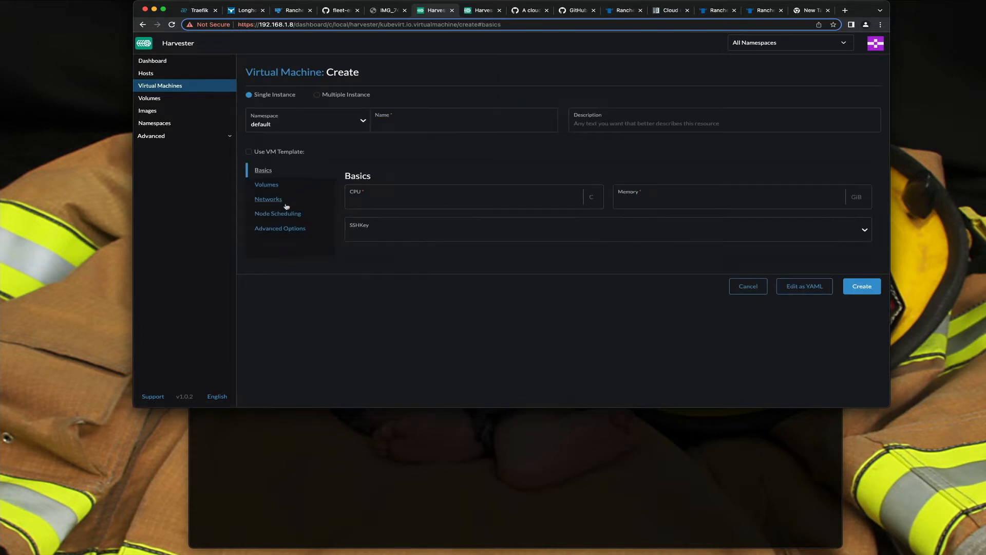
pyautogui.click(268, 198)
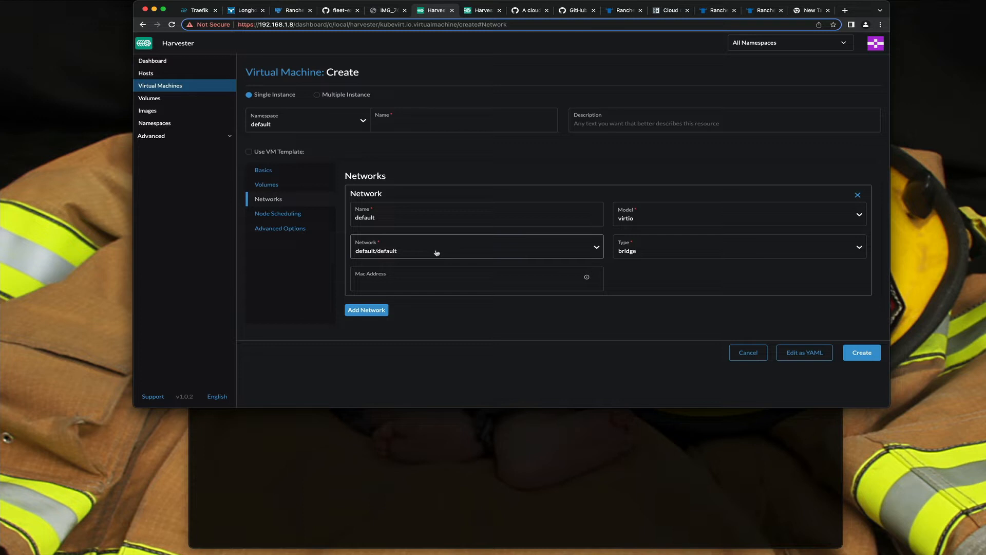
pyautogui.moveTo(421, 251)
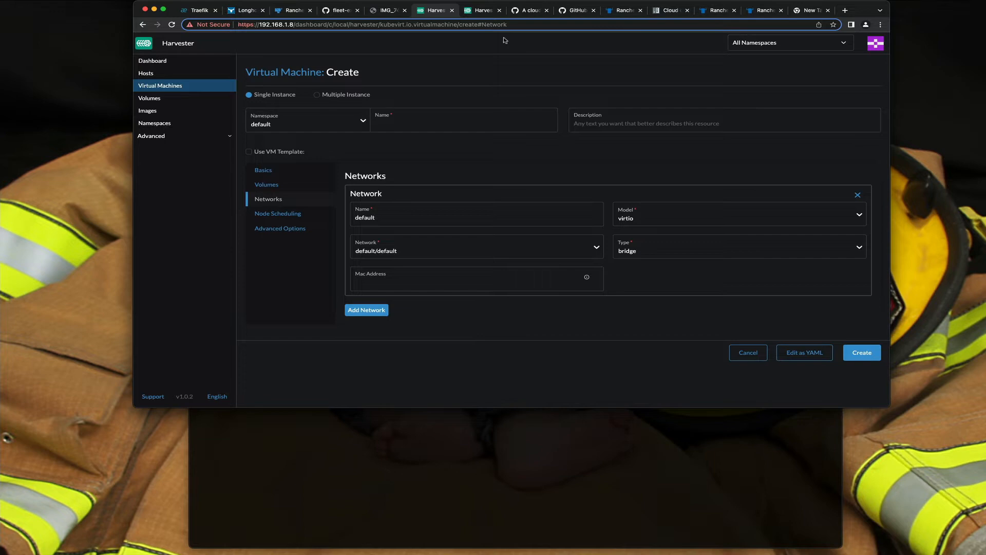
pyautogui.click(574, 10)
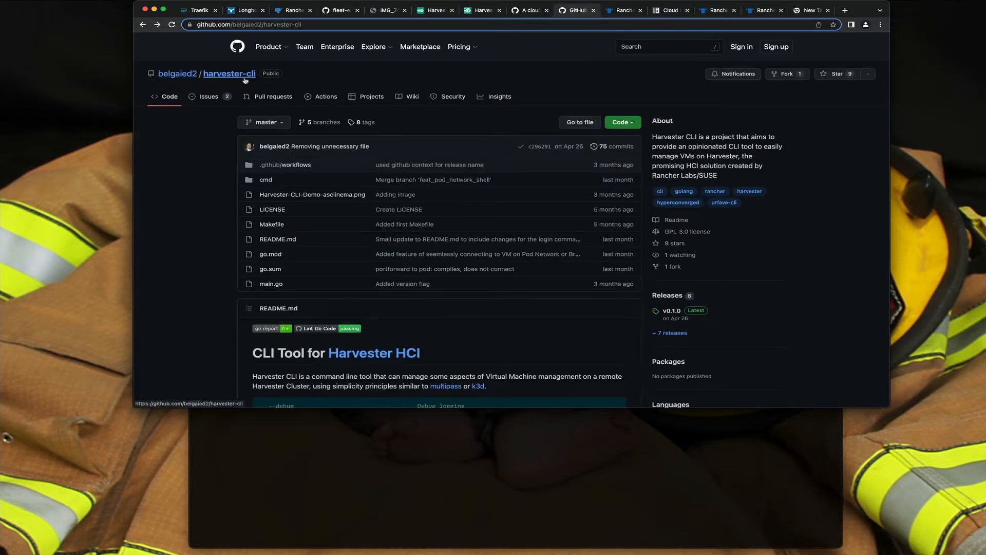
# Scroll down through the harvester-cli README command help
pyautogui.scroll(-3)
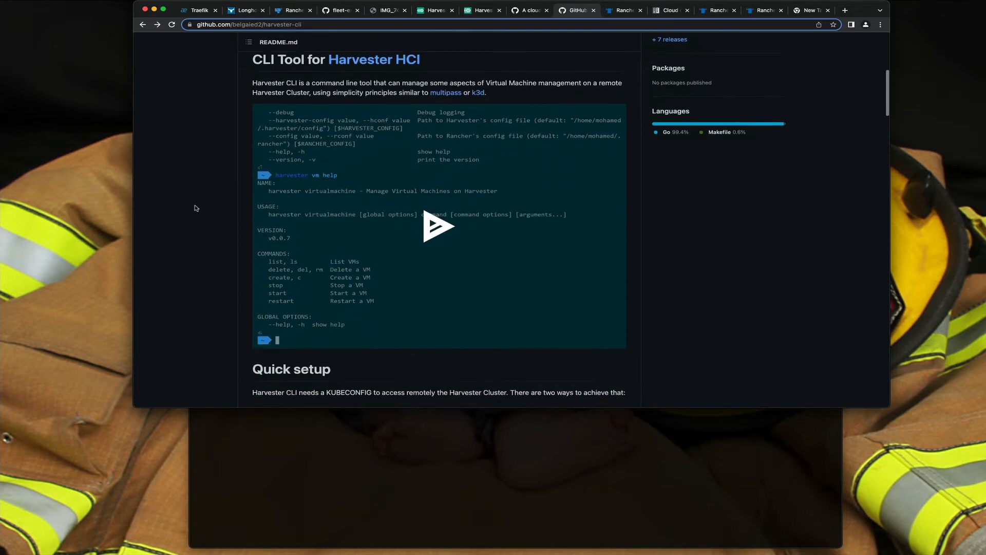
pyautogui.scroll(-3)
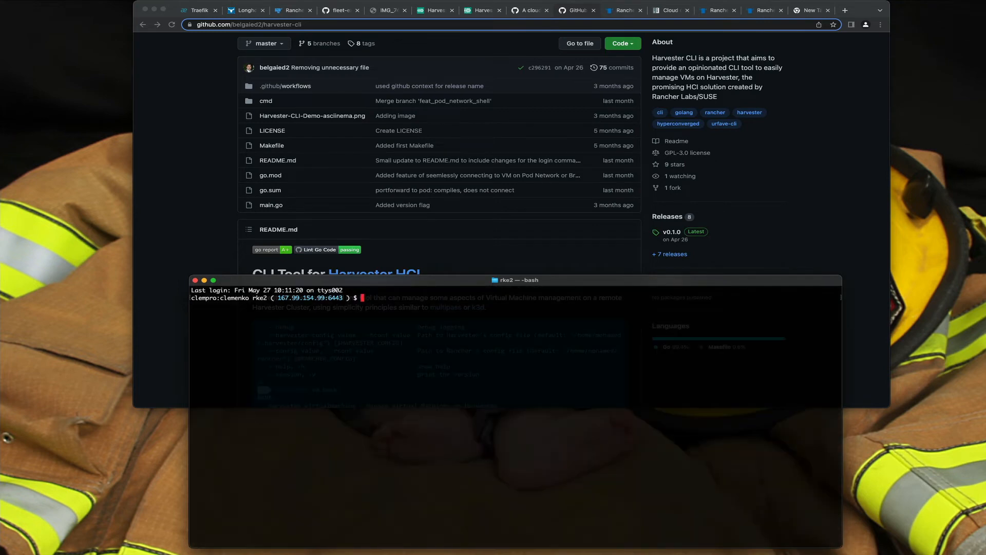
# Export HARVESTER_CONFIG=~/Dropbox/work/harvester.yaml and run harvester vm list, which returns empty
pyautogui.write('export')
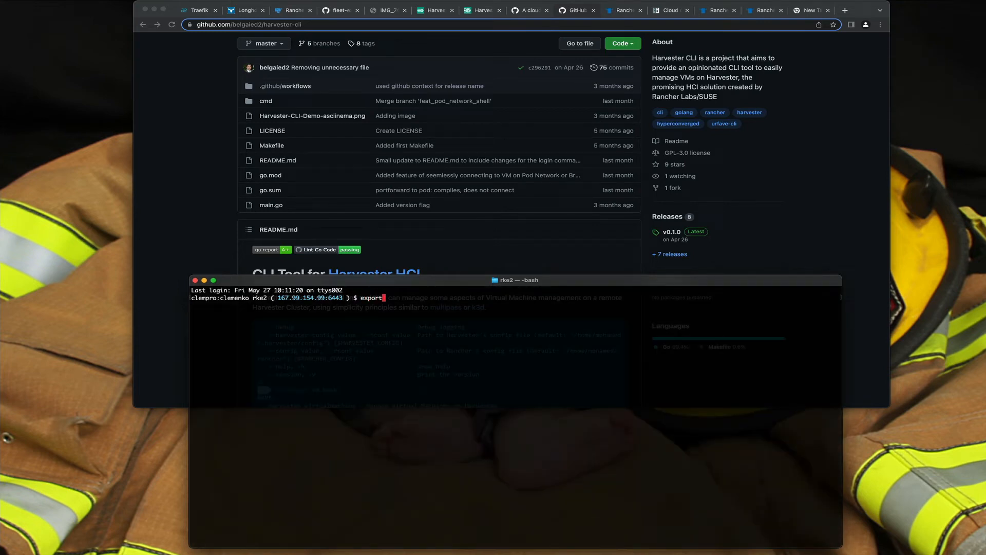
pyautogui.write('HARVESTER_CONFIG=~')
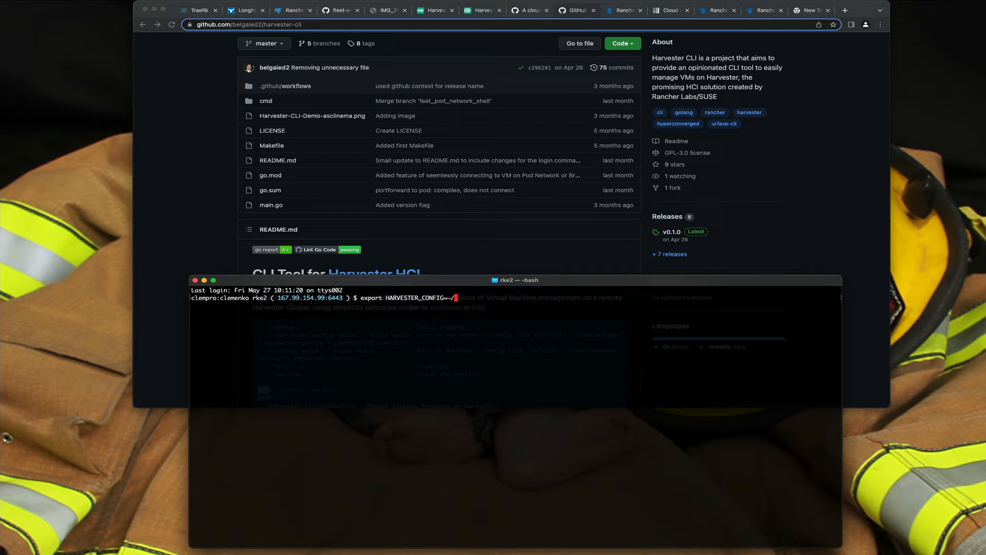
pyautogui.write('/Dropbox/wo')
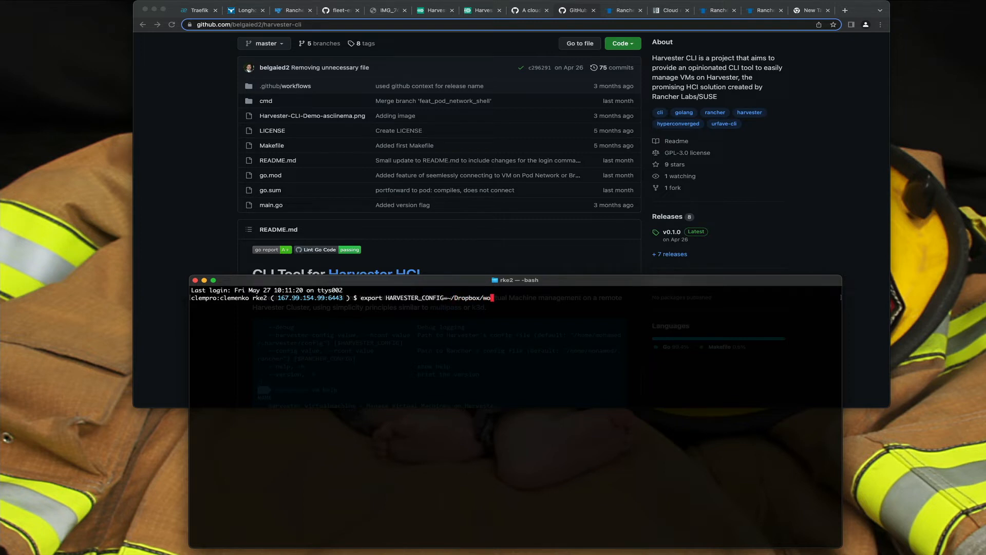
pyautogui.write('rk/harvester.yaml')
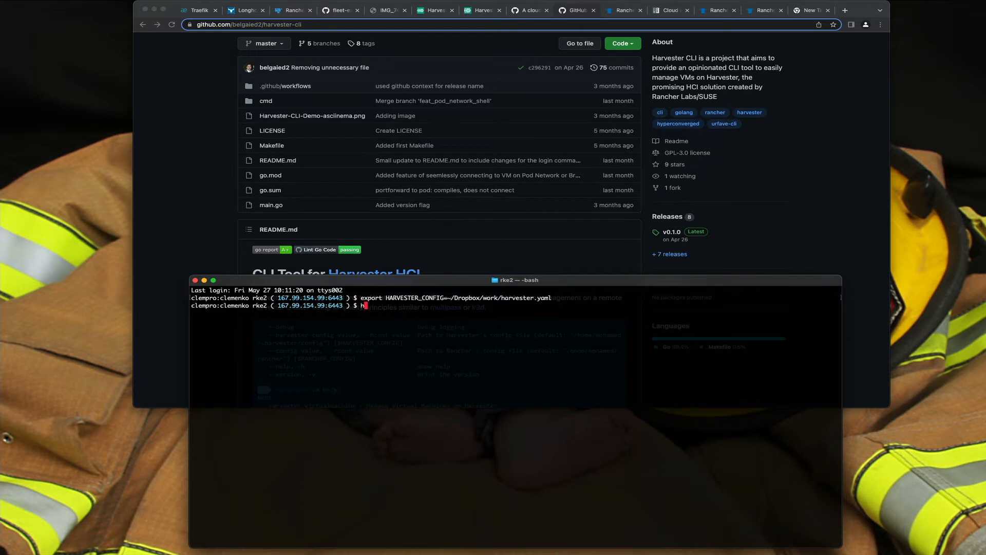
pyautogui.write('arvester vm list')
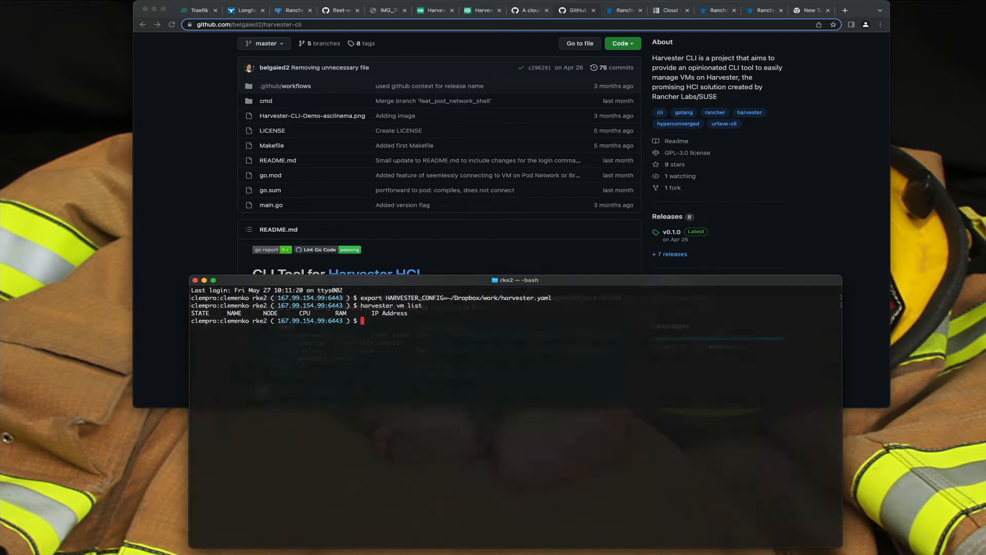
# Recall and run harvester vm create --template rocky --count 1 rock1, then return to Harvester
pyautogui.press('Ctrl+r')
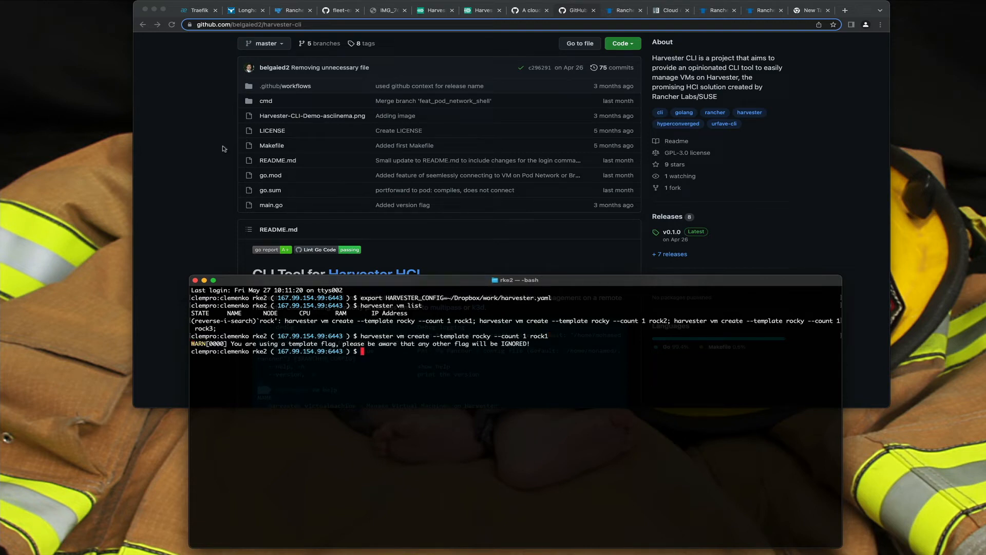
pyautogui.click(435, 10)
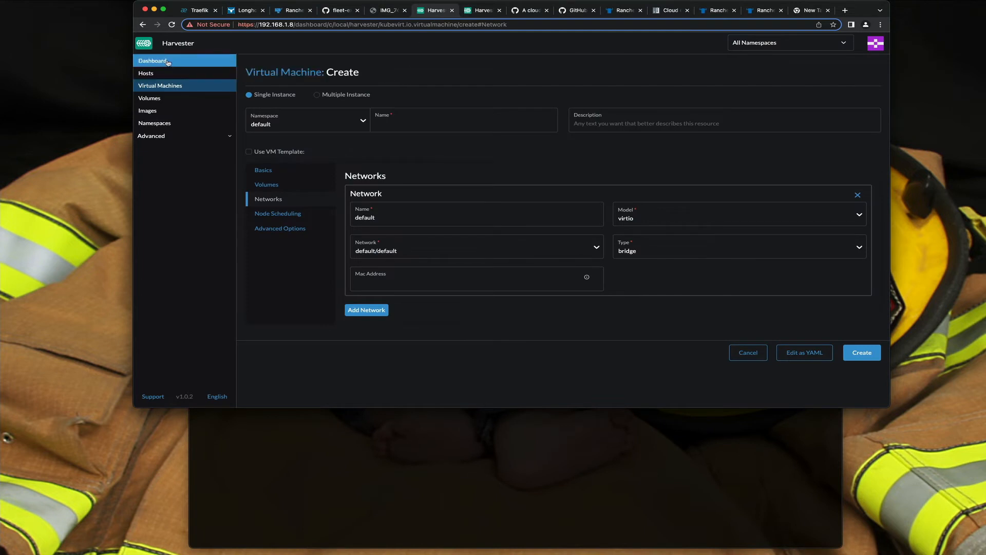
# View rock1 starting with 2 CPUs and 4 Gi in the VM list, then expand Advanced
pyautogui.click(861, 352)
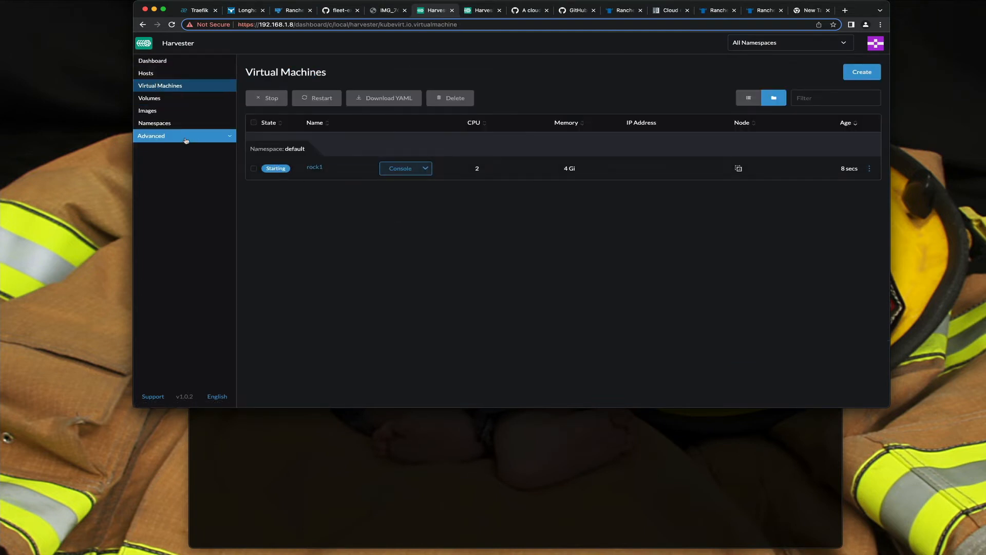
pyautogui.click(152, 148)
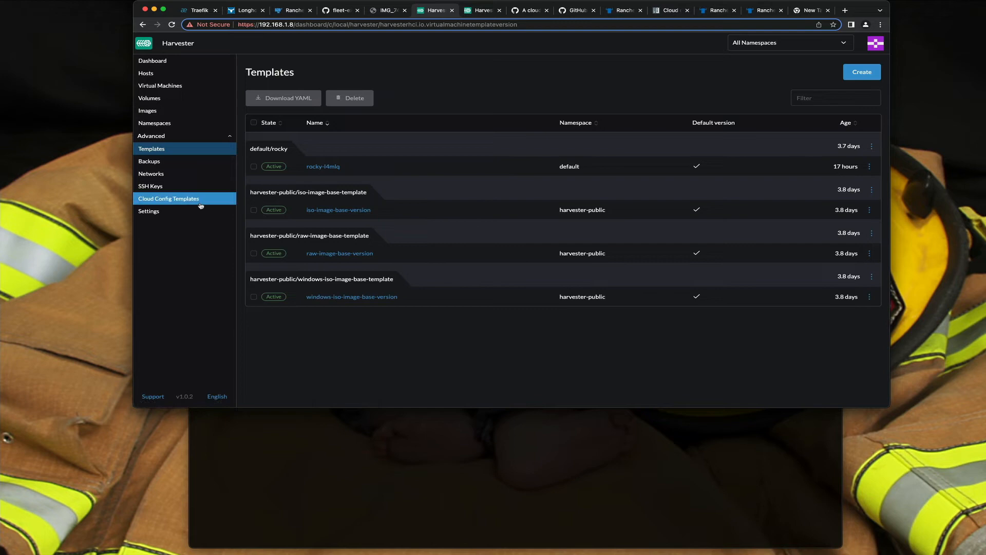
pyautogui.moveTo(323, 166)
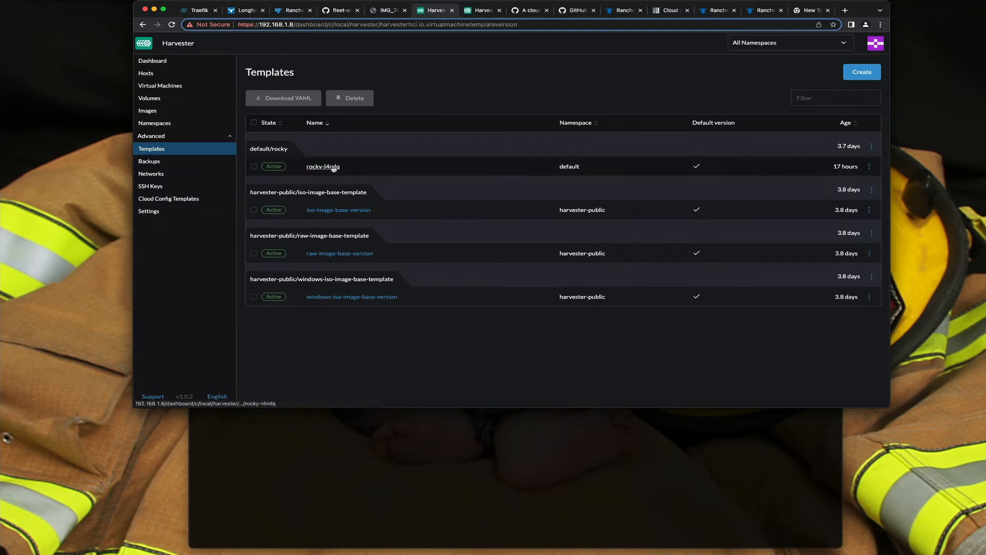
# View Config for the rocky-l4mlq template from its row actions menu
pyautogui.click(870, 167)
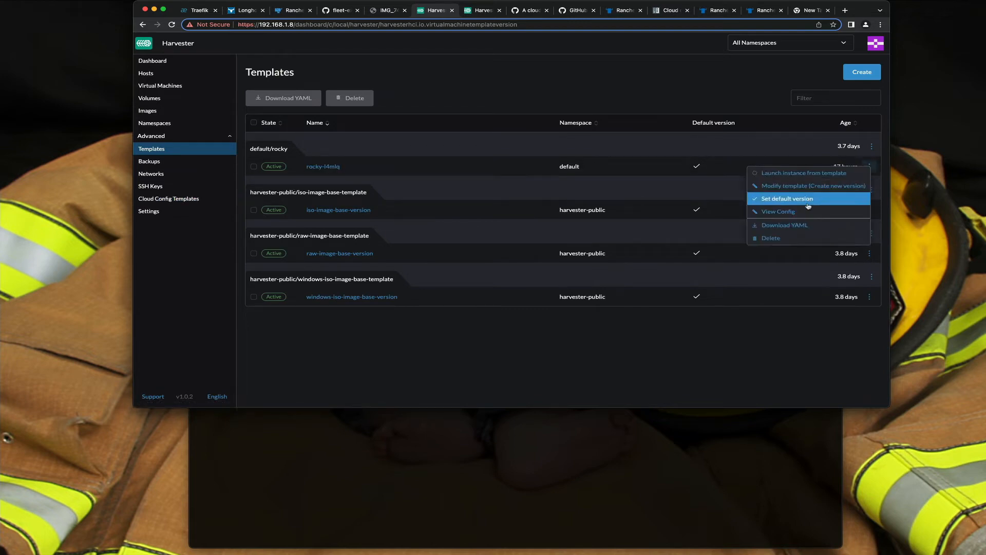
pyautogui.click(778, 210)
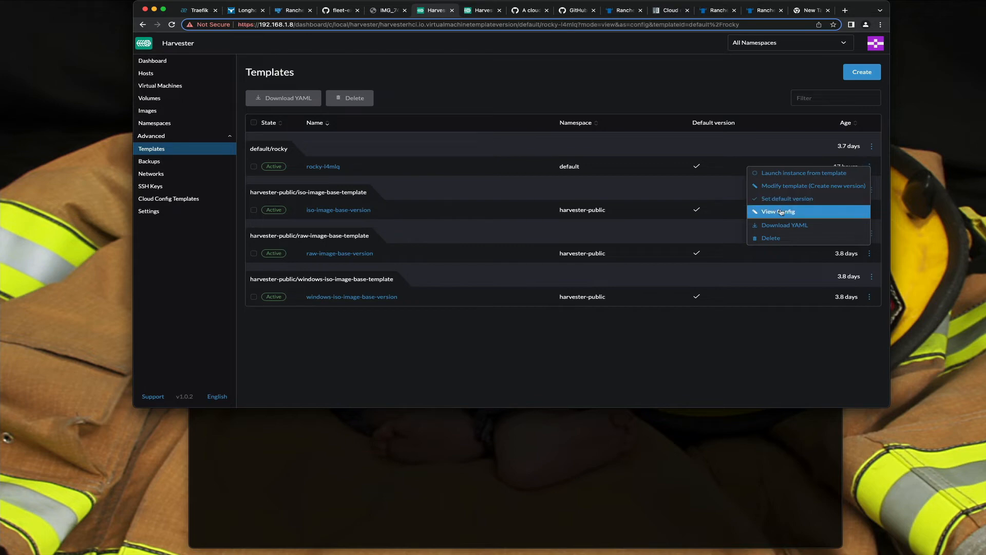
pyautogui.click(778, 210)
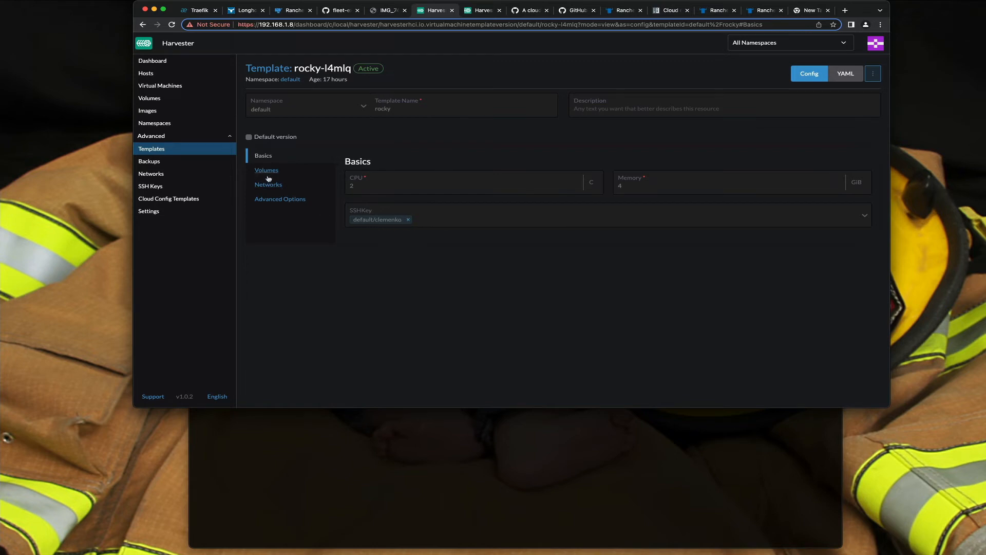
# Step through the template's Volumes, Networks and Advanced Options with cloud-config user data
pyautogui.click(266, 169)
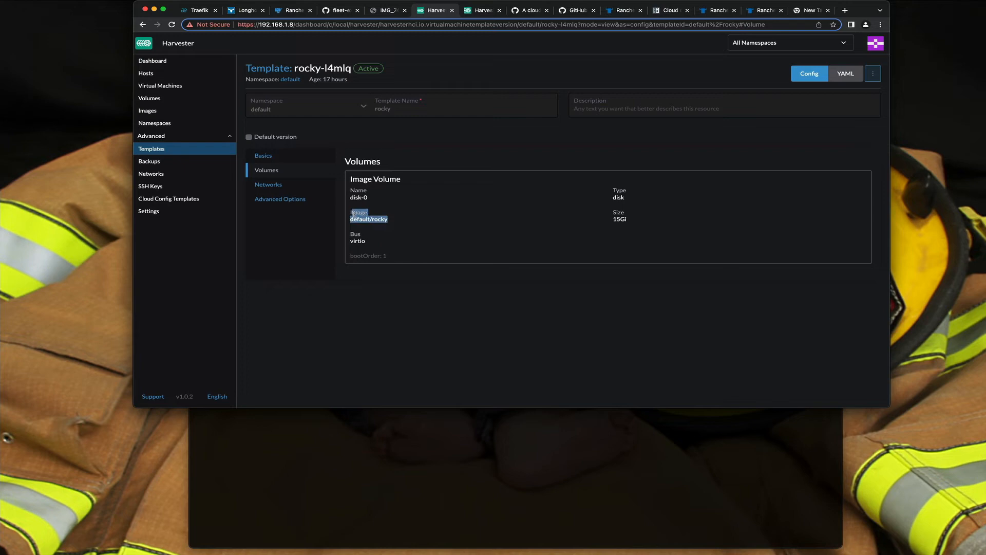
pyautogui.moveTo(268, 184)
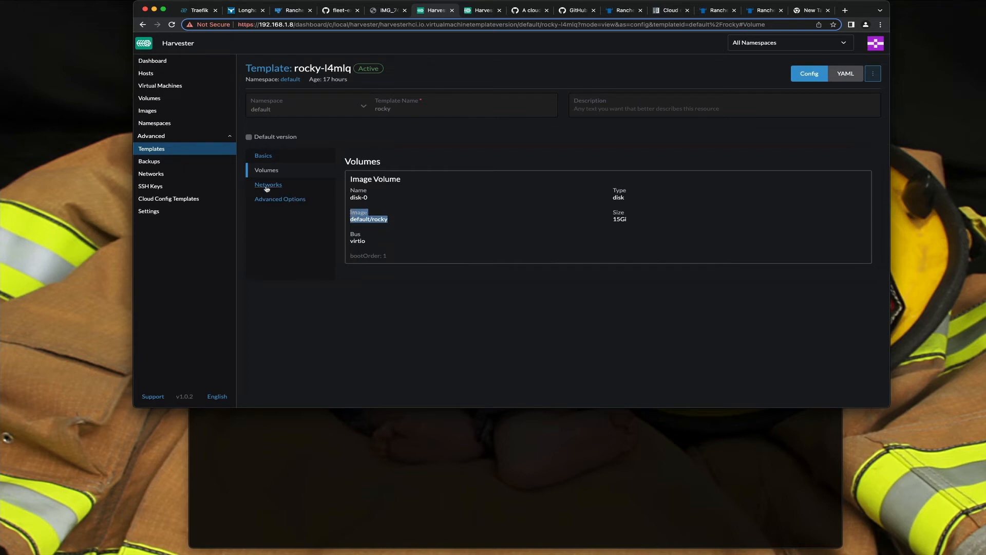
pyautogui.click(268, 184)
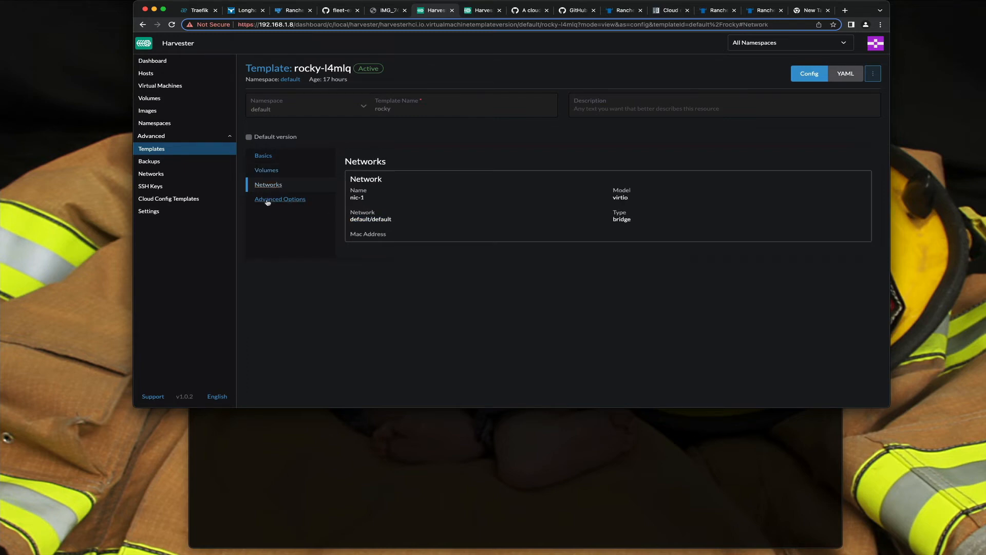
pyautogui.click(279, 198)
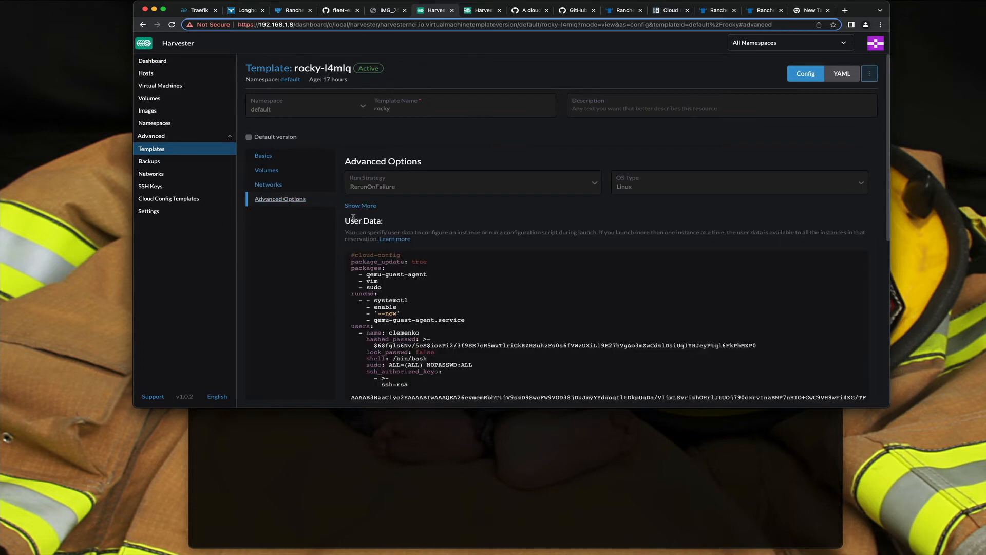
pyautogui.scroll(-3)
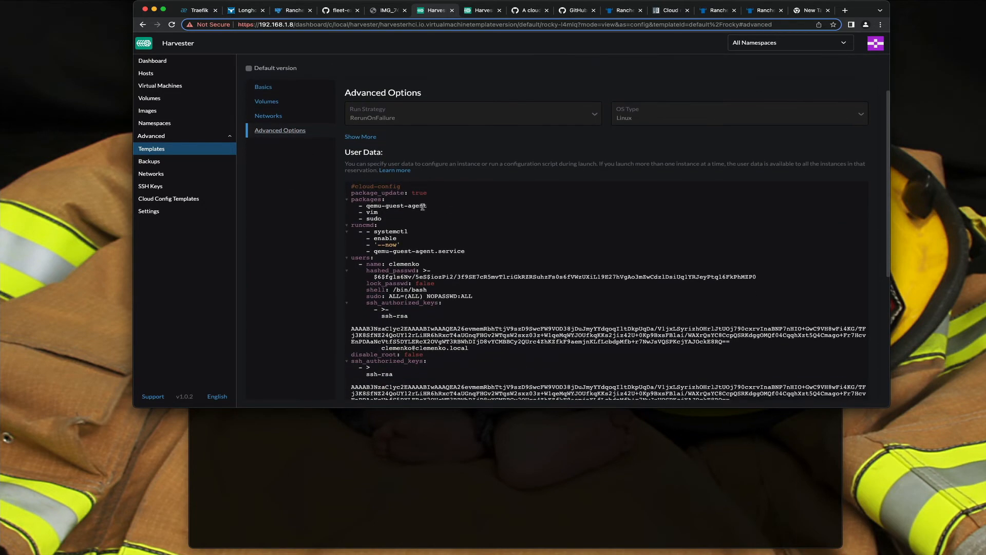
pyautogui.doubleClick(394, 206)
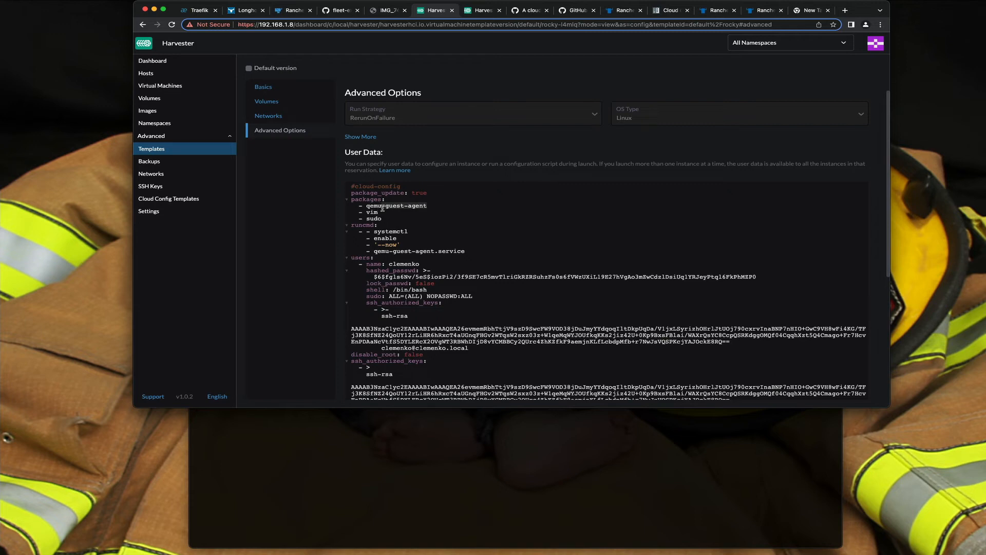
pyautogui.scroll(-3)
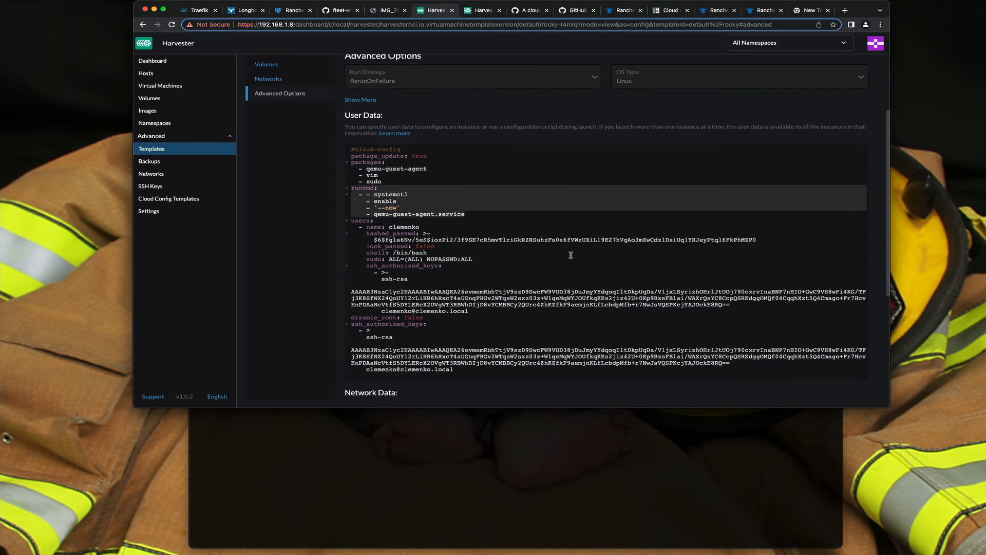
pyautogui.scroll(-3)
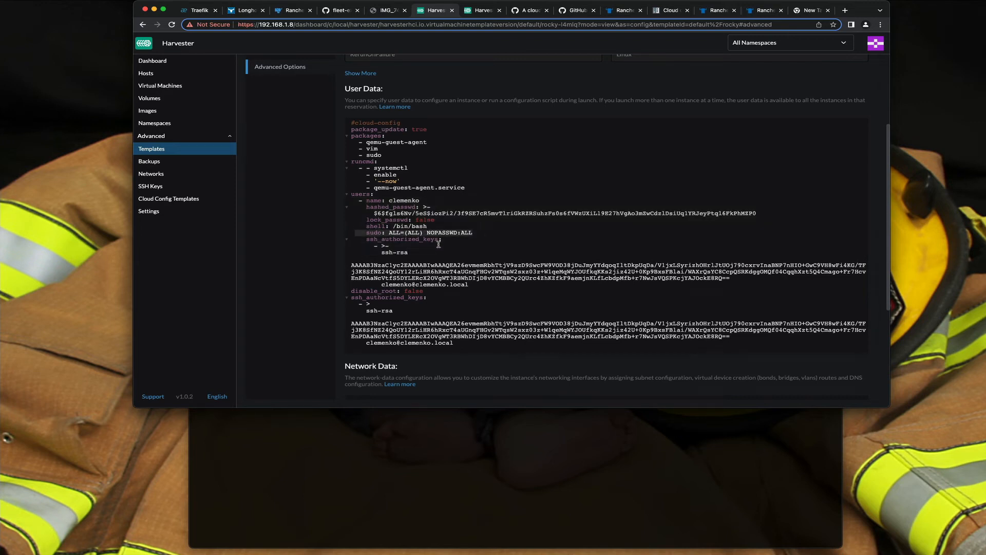
pyautogui.scroll(-3)
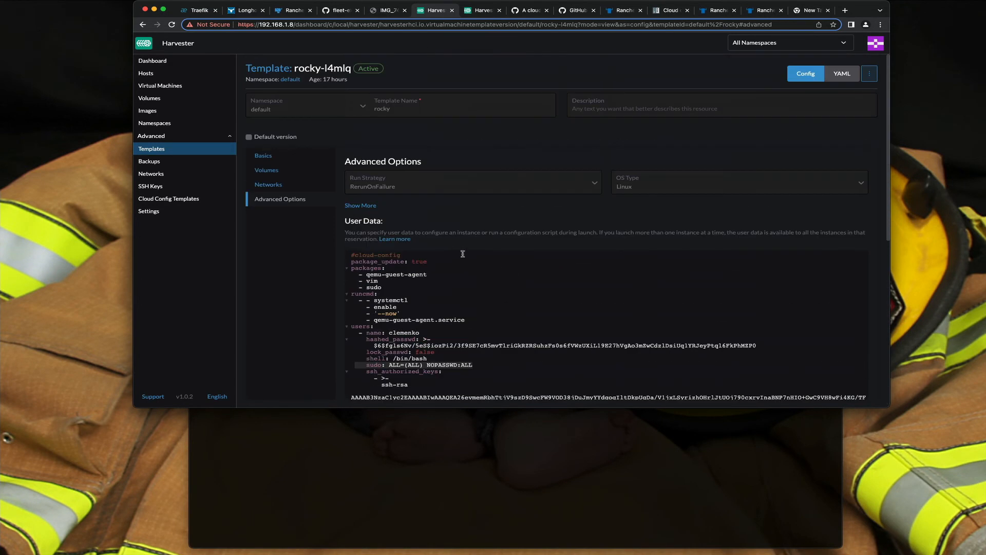
pyautogui.scroll(-3)
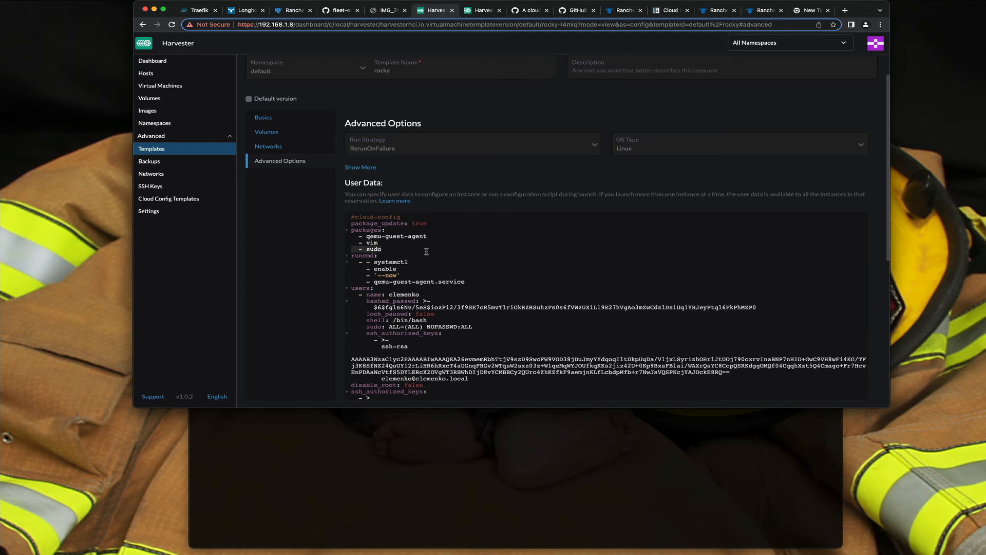
pyautogui.click(575, 10)
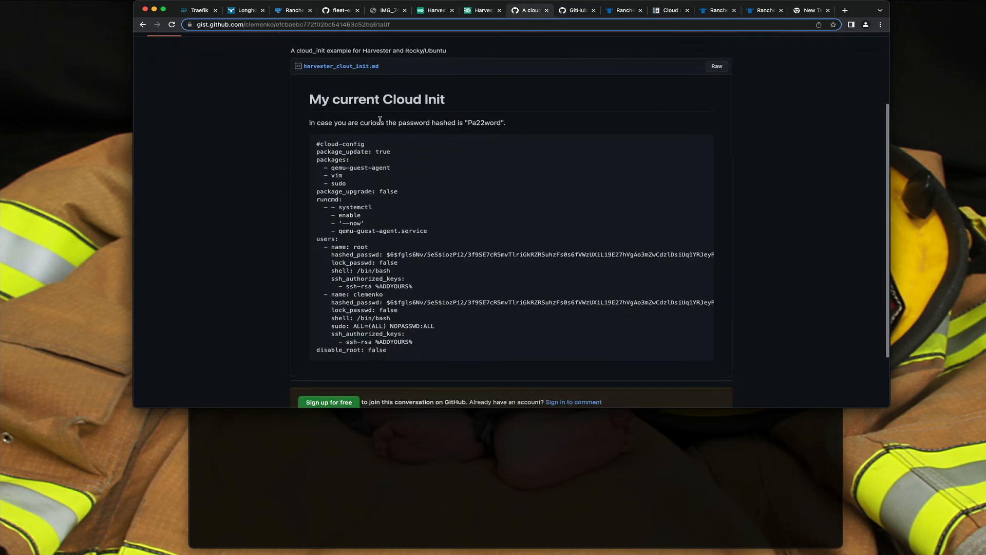
# Scroll through the 'My current Cloud Init' gist and return to the Harvester template
pyautogui.scroll(-3)
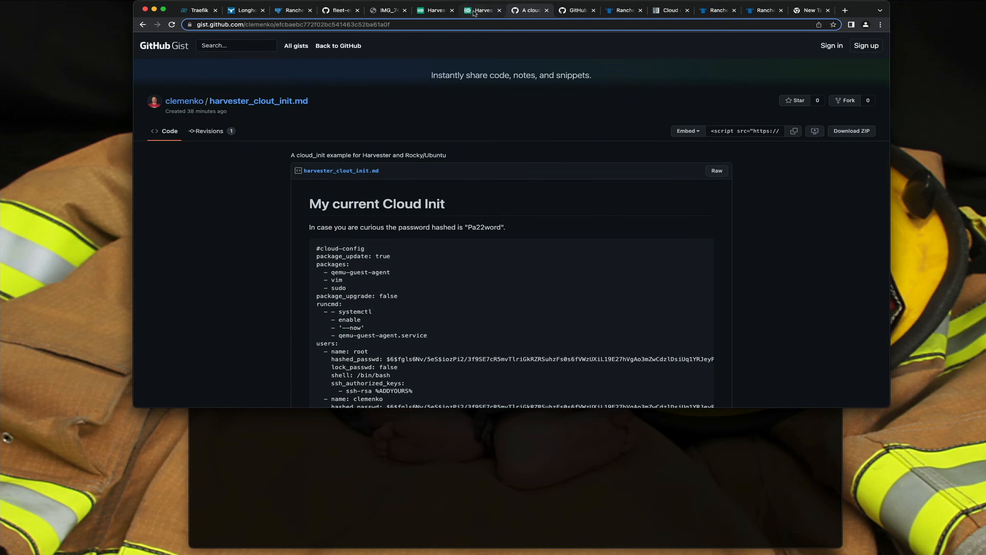
pyautogui.click(480, 10)
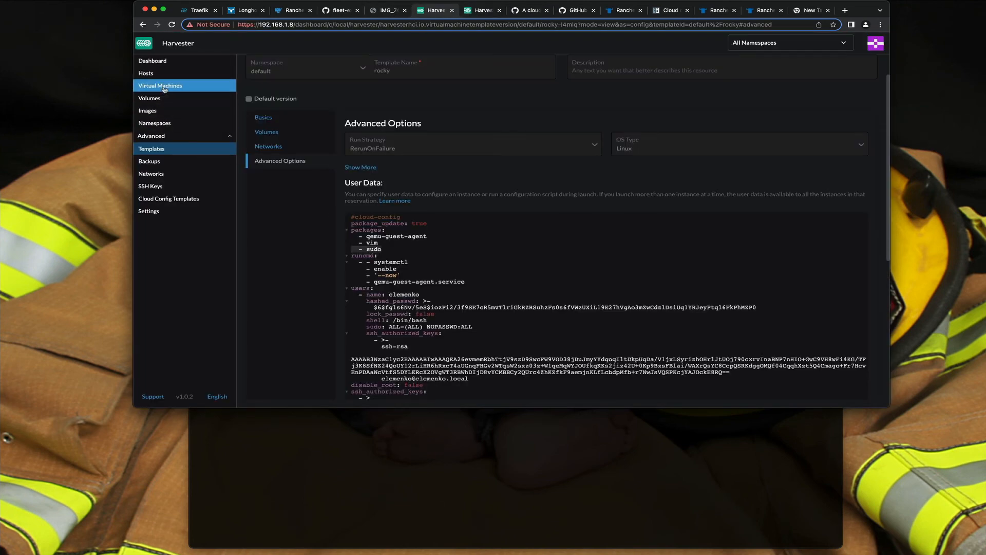
# List rock1 running at 192.168.1.170, SSH in as clemenko and switch to root with sudo -i
pyautogui.click(160, 85)
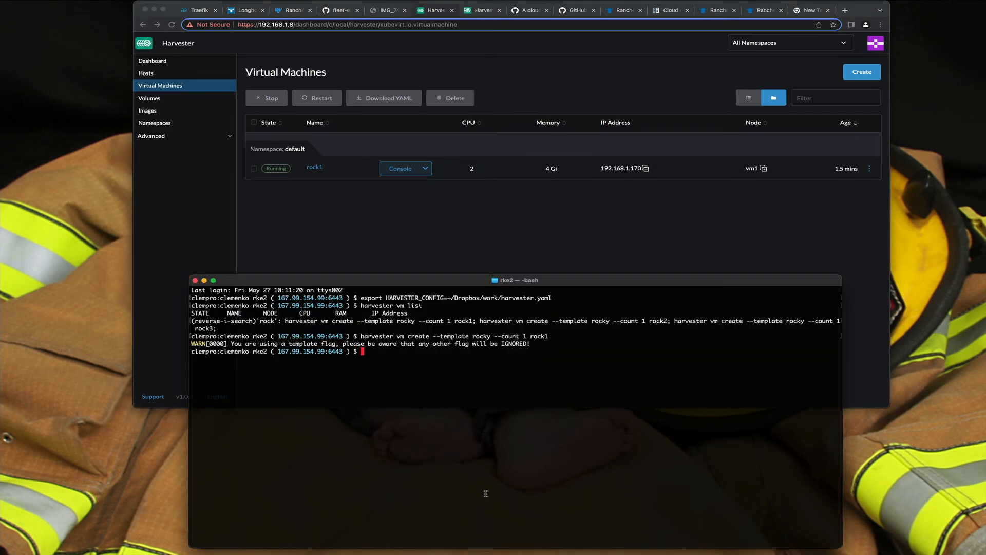
pyautogui.write('harvester vm list')
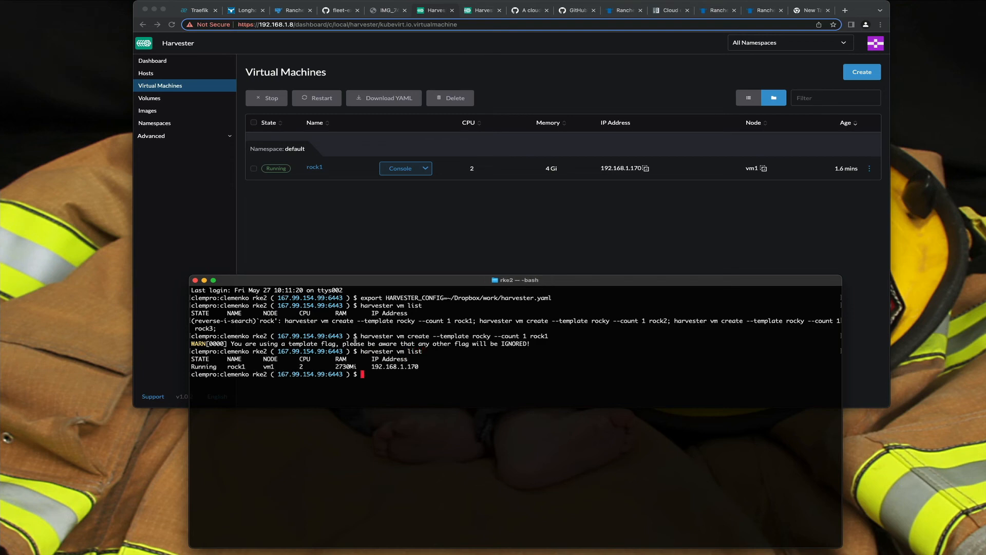
pyautogui.write('ssh 192.168.1.170')
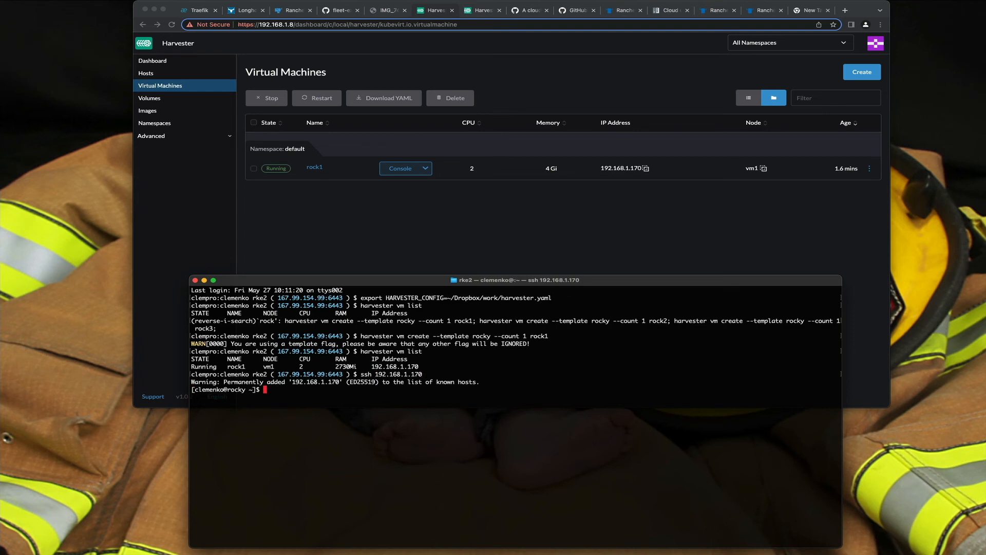
pyautogui.write('sudo -i')
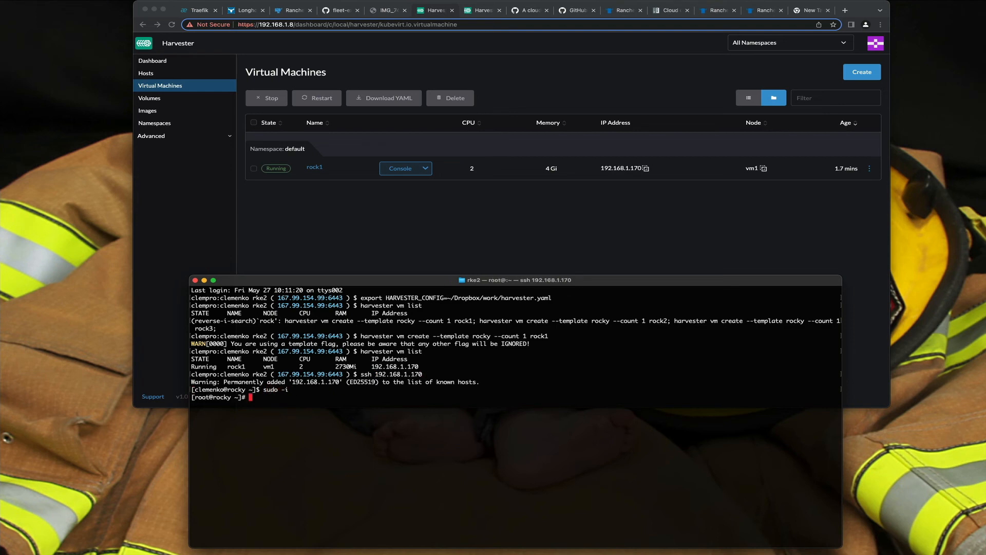
pyautogui.moveTo(465, 243)
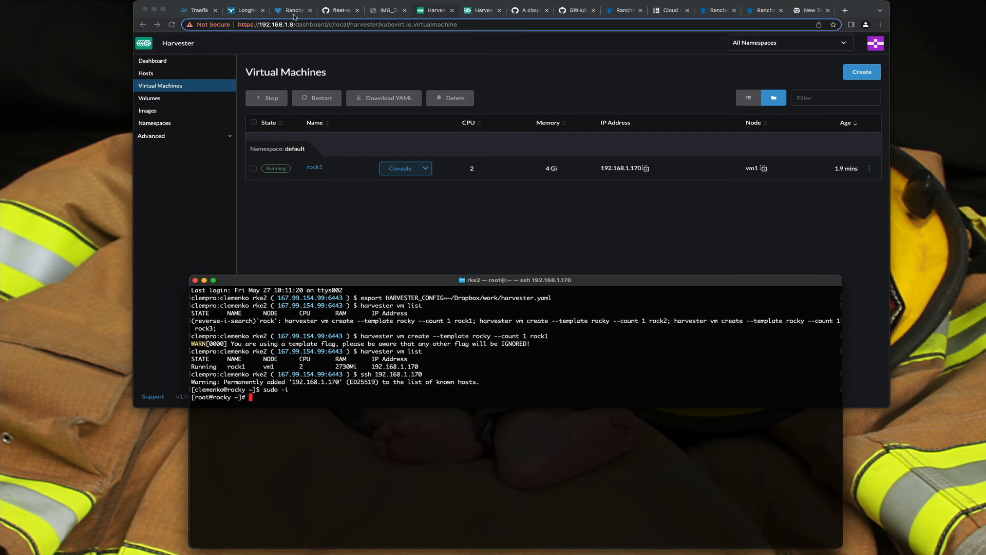
# From the Rancher dashboard, go to Cluster Management and start creating a new cluster
pyautogui.click(293, 10)
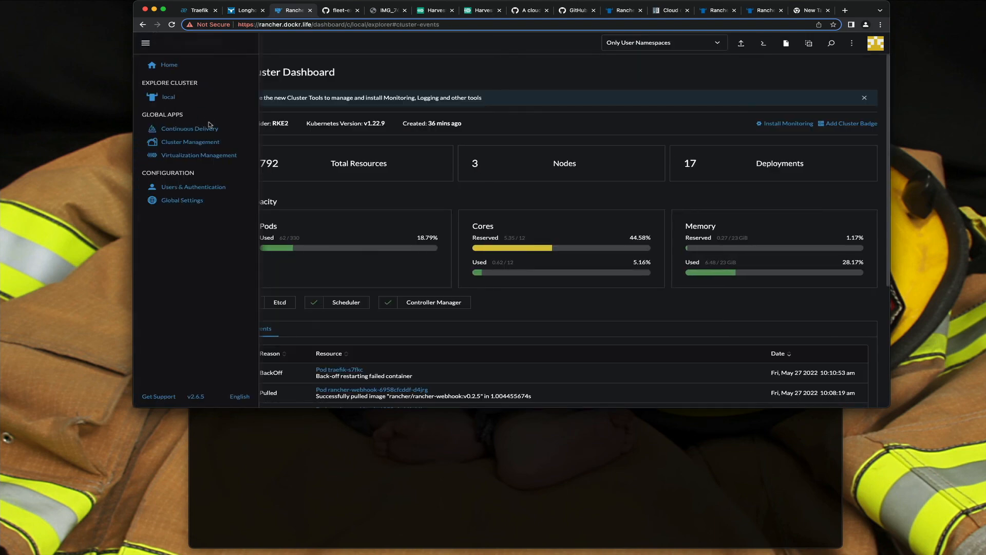
pyautogui.click(191, 141)
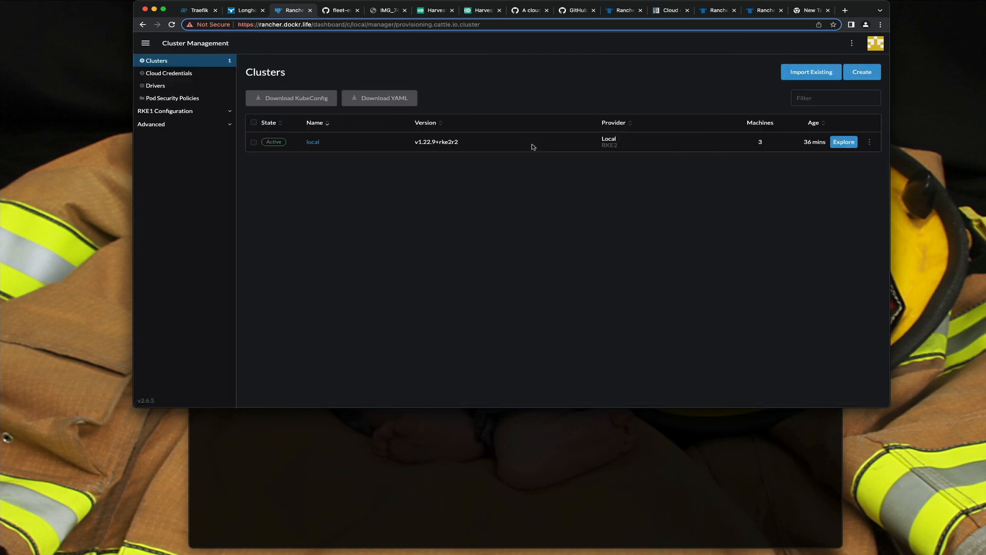
pyautogui.click(861, 72)
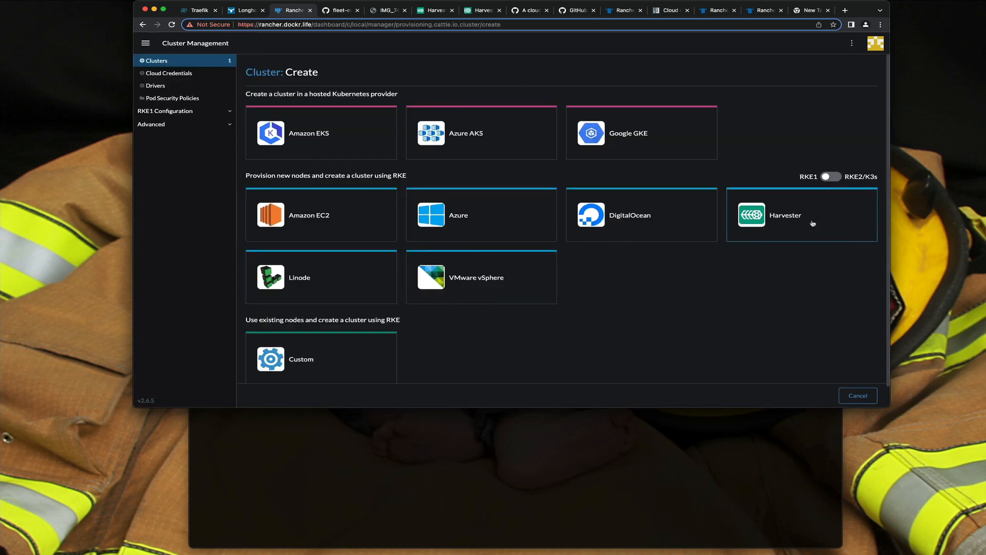
# Choose Harvester as the RKE provider, reaching the Add Cluster - Harvester form
pyautogui.click(802, 215)
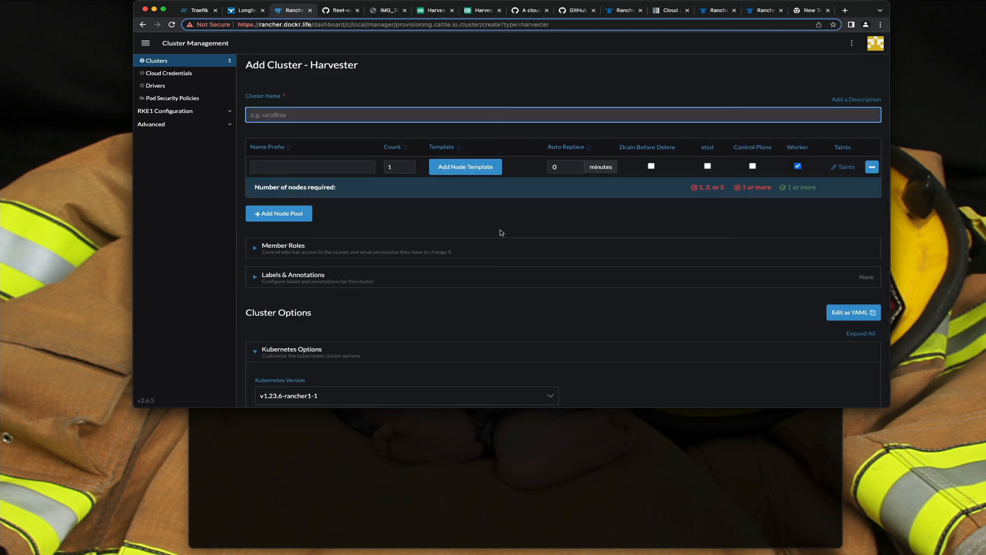
pyautogui.moveTo(496, 230)
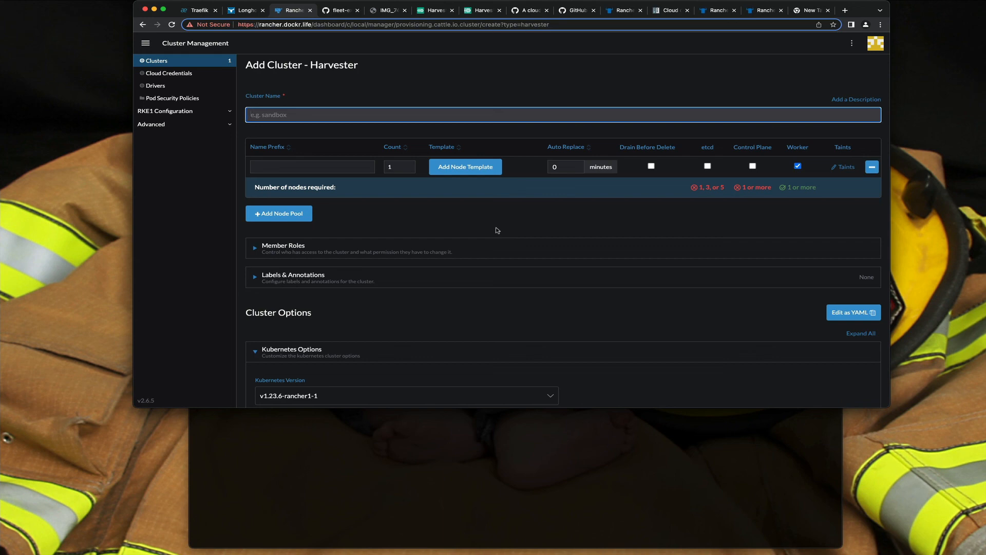
pyautogui.moveTo(465, 288)
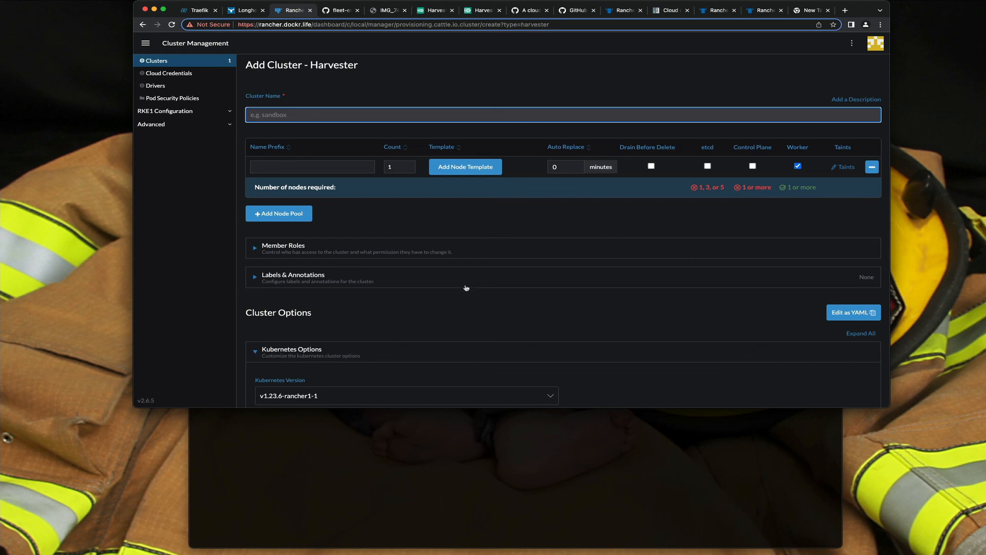